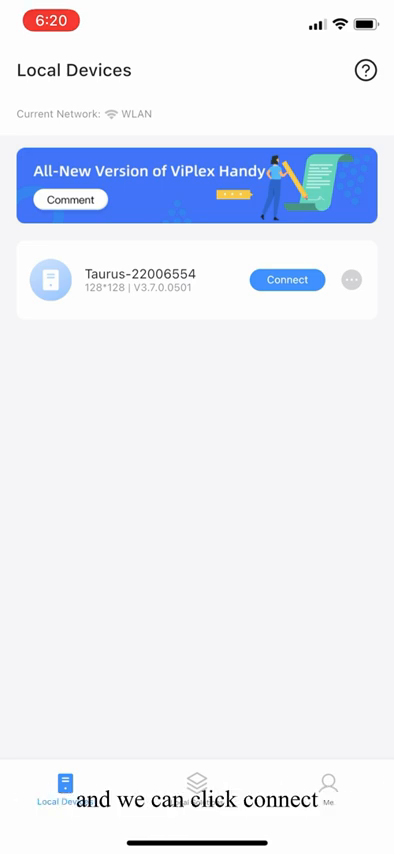
Connect to the Taurus-22006554 player and show its list of local solutions.
left_click(286, 280)
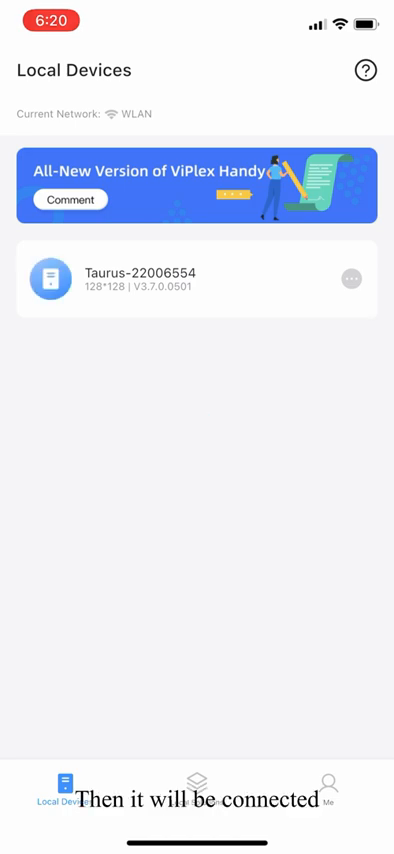
left_click(196, 804)
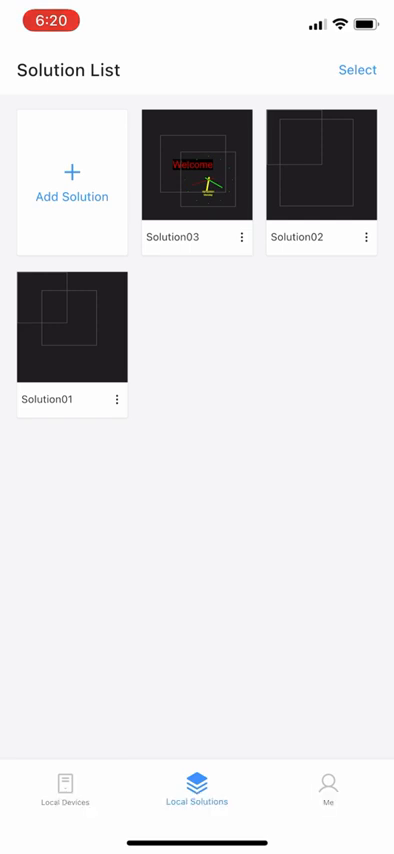
Create Solution04 at 128*128, trying the two-column and four-window layouts before choosing Custom.
left_click(72, 178)
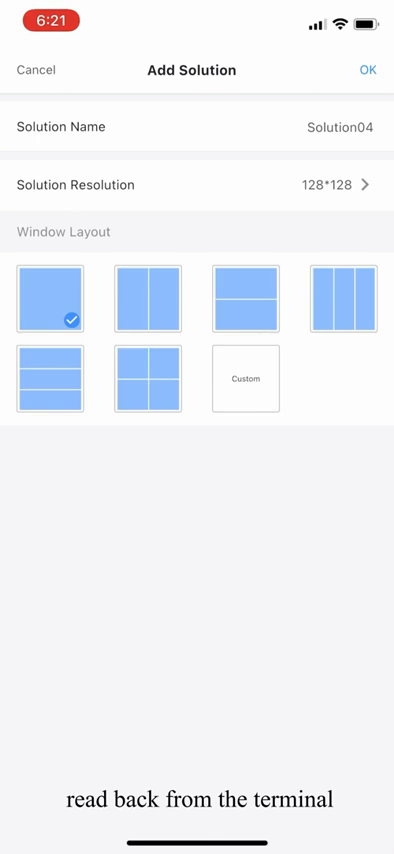
left_click(148, 298)
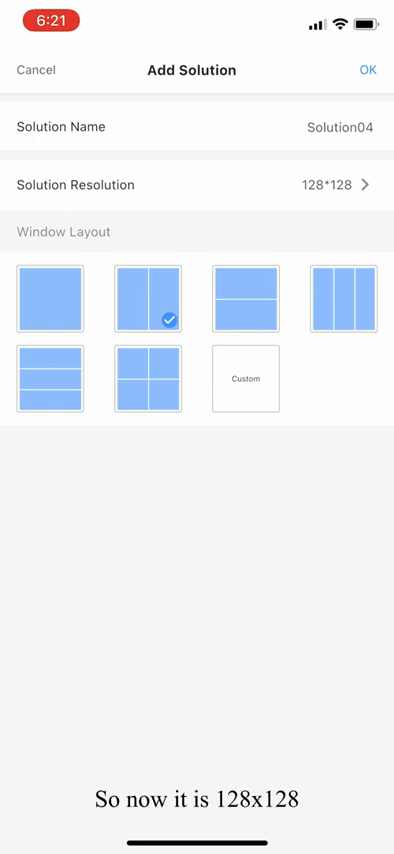
left_click(148, 378)
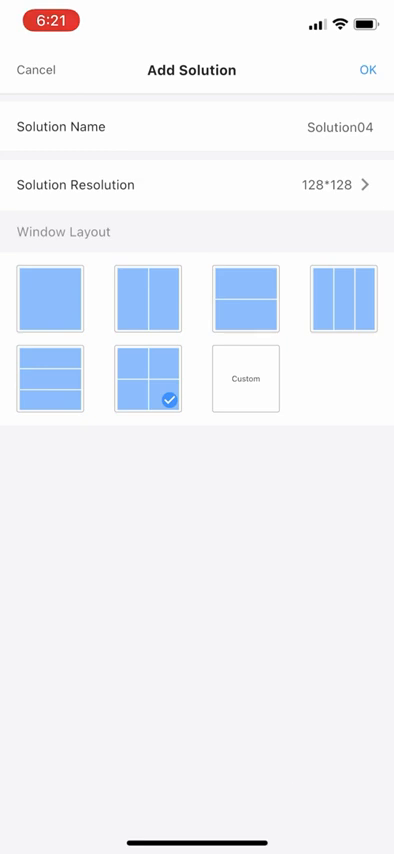
left_click(244, 378)
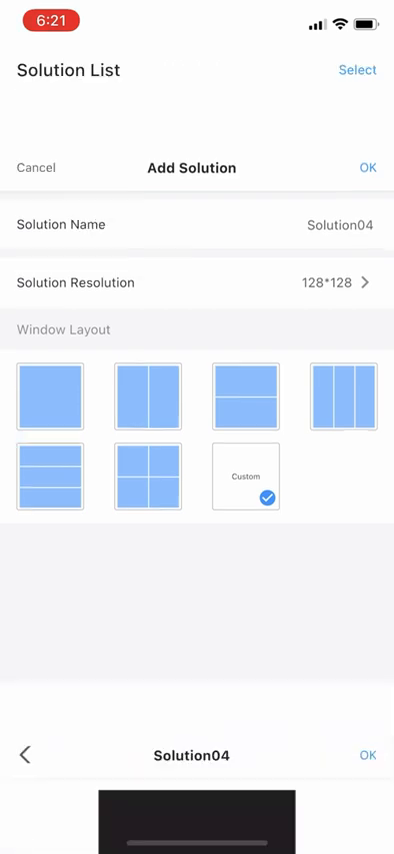
Confirm the solution settings and move the first window into the top-left corner, enlarged.
left_click(244, 474)
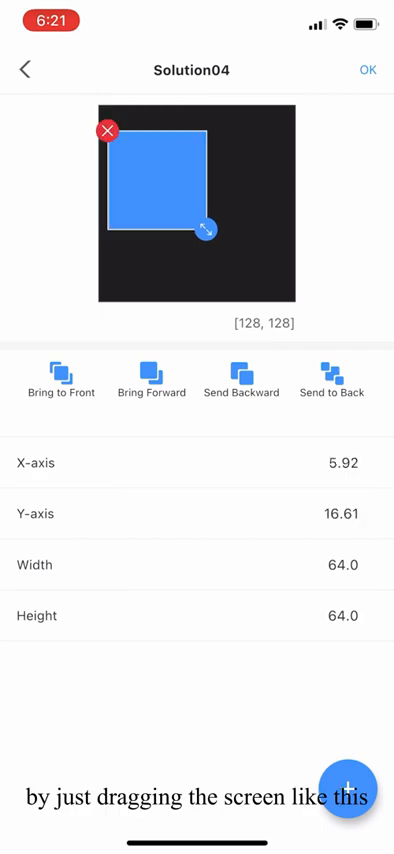
left_click_drag(160, 184, 224, 184)
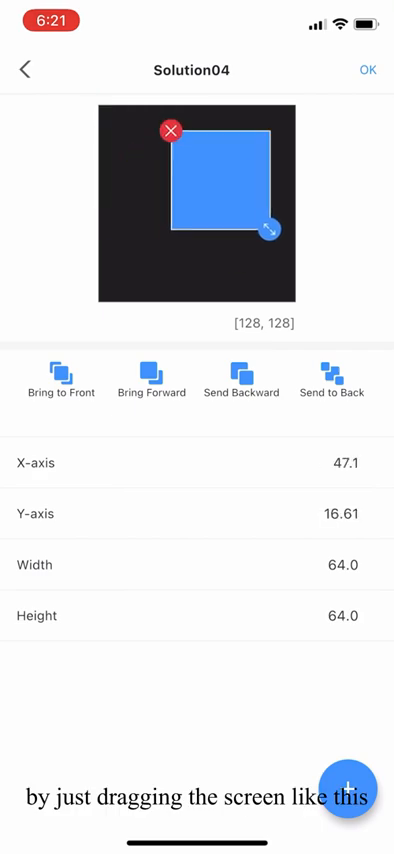
left_click_drag(270, 228, 278, 280)
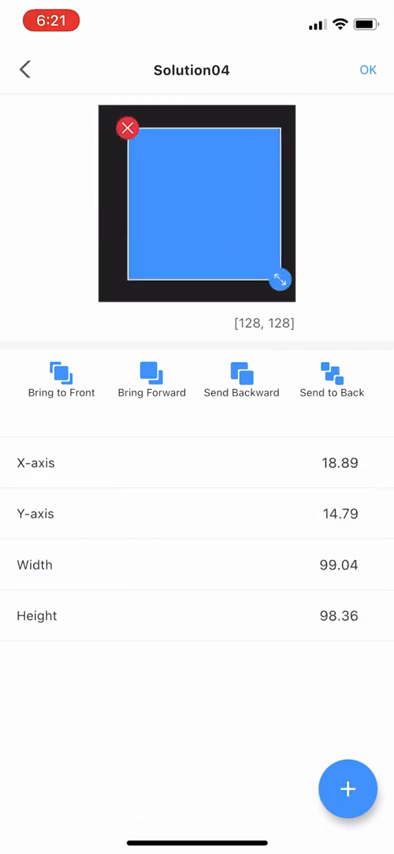
left_click_drag(280, 280, 270, 272)
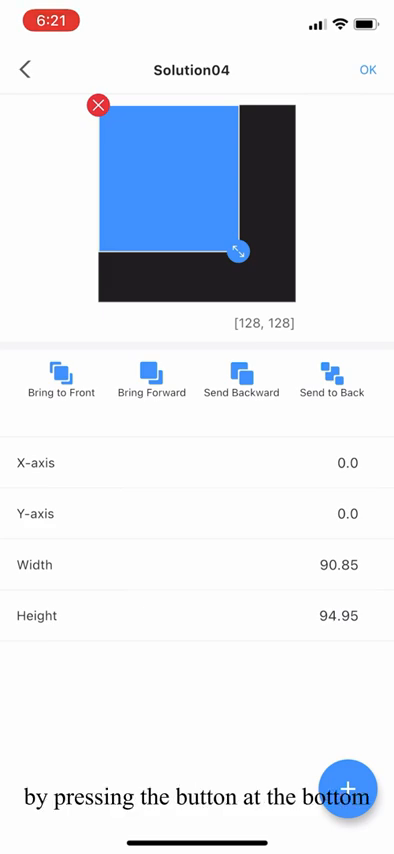
Add a second window and move it toward the top right, shrunk to fit.
left_click(348, 788)
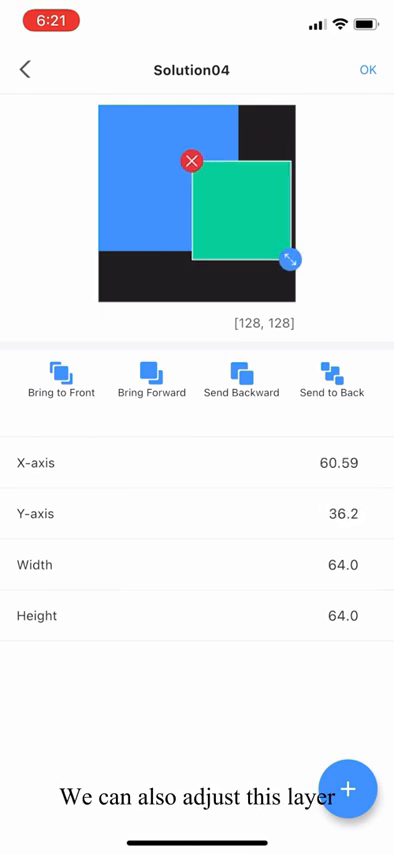
left_click_drag(288, 262, 248, 258)
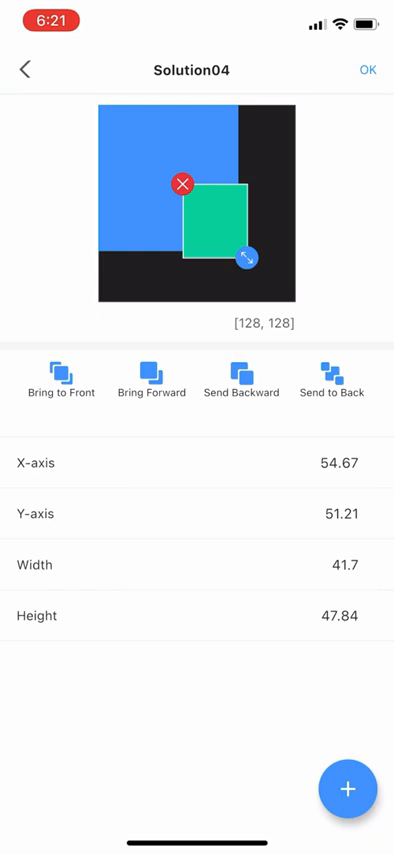
left_click_drag(248, 256, 280, 282)
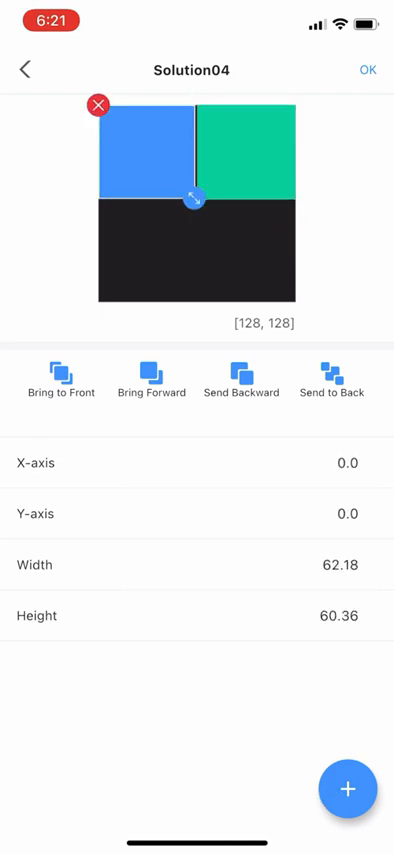
Fit the two windows into the top-left and top-right quarters, the second at height 64.
left_click_drag(196, 200, 196, 202)
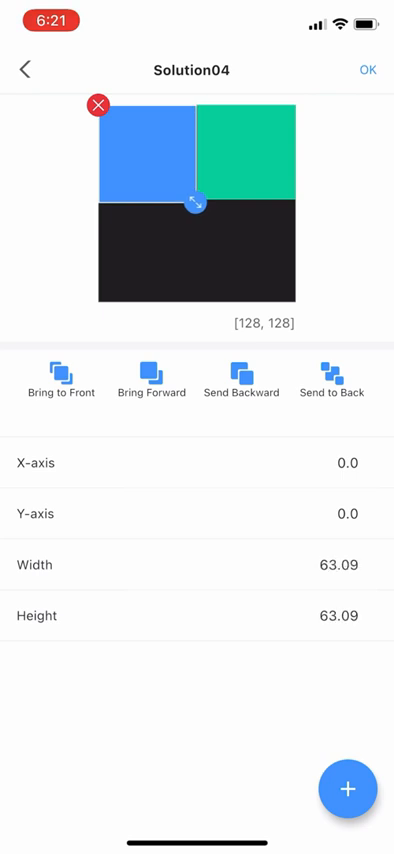
left_click_drag(196, 202, 296, 202)
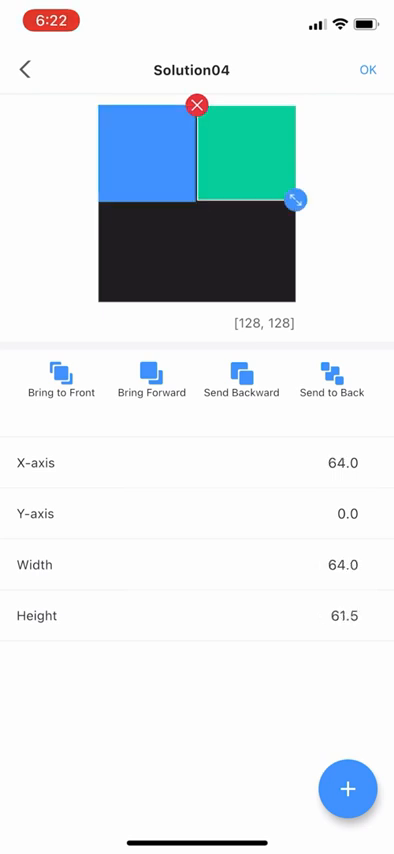
left_click_drag(296, 200, 276, 212)
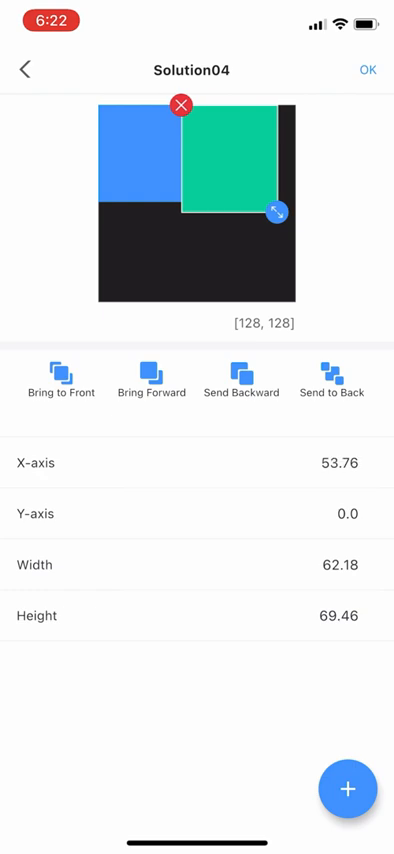
left_click_drag(276, 208, 296, 202)
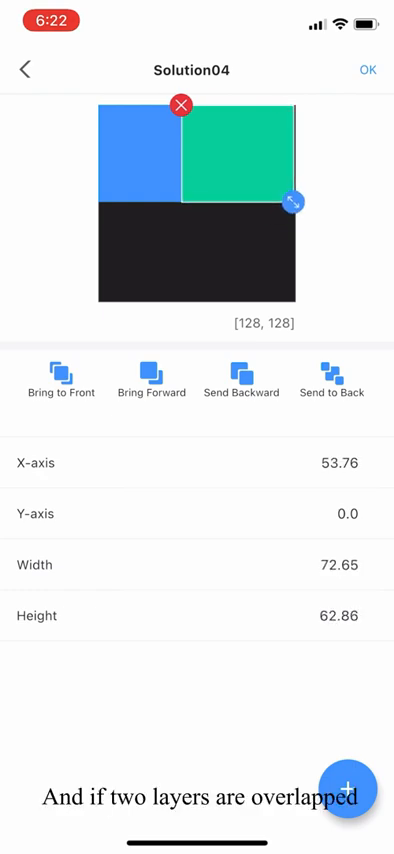
left_click_drag(292, 204, 296, 204)
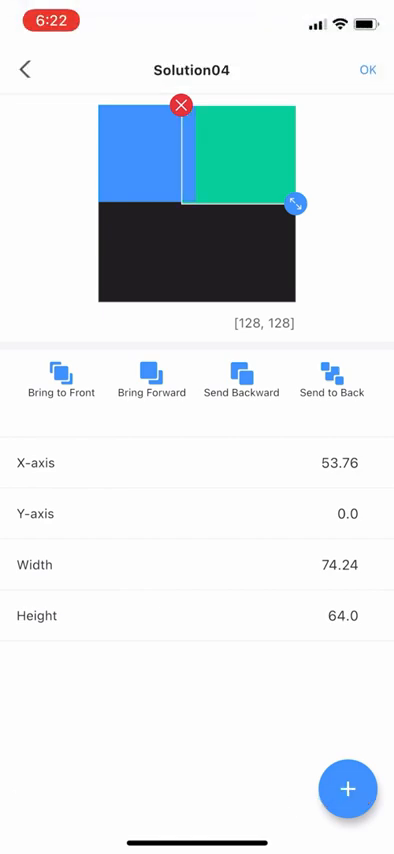
Apply the two-window layout and start adding media to the top-left window with the text 'Welcome'.
left_click(370, 68)
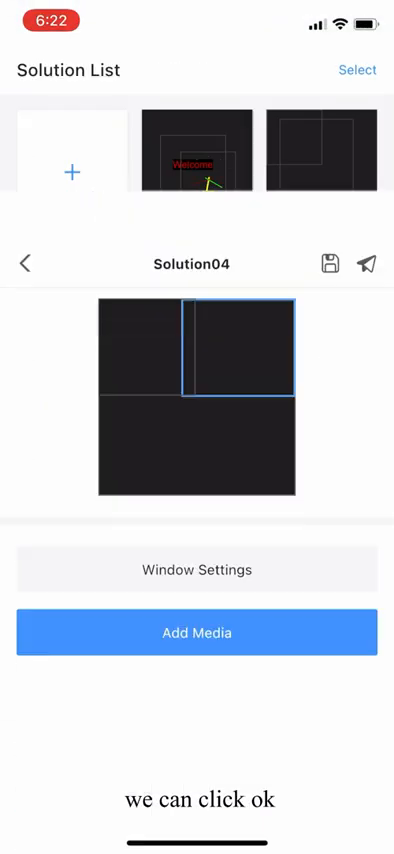
scroll("up", 3)
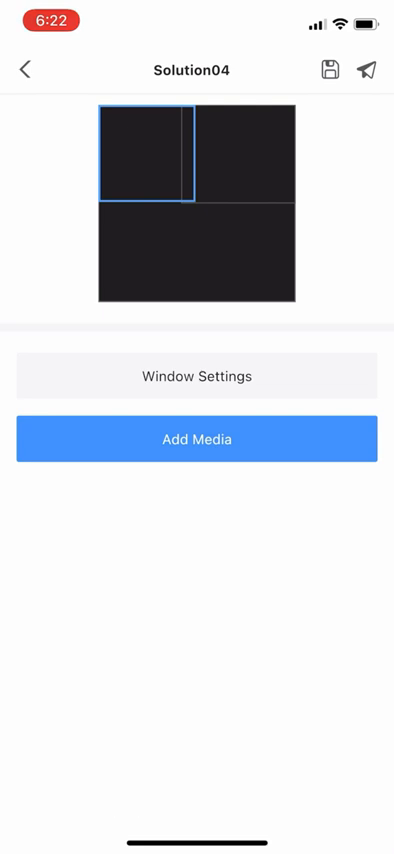
left_click(196, 440)
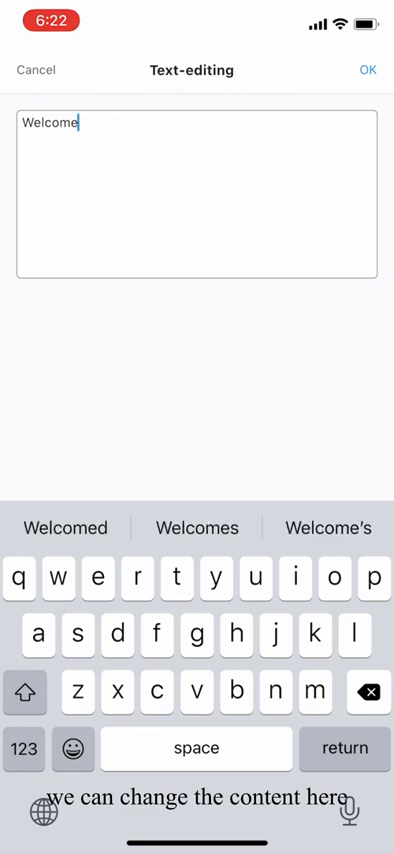
Confirm the red Welcome text, raise its top/bottom offset, and set its font size to 14.
left_click(368, 70)
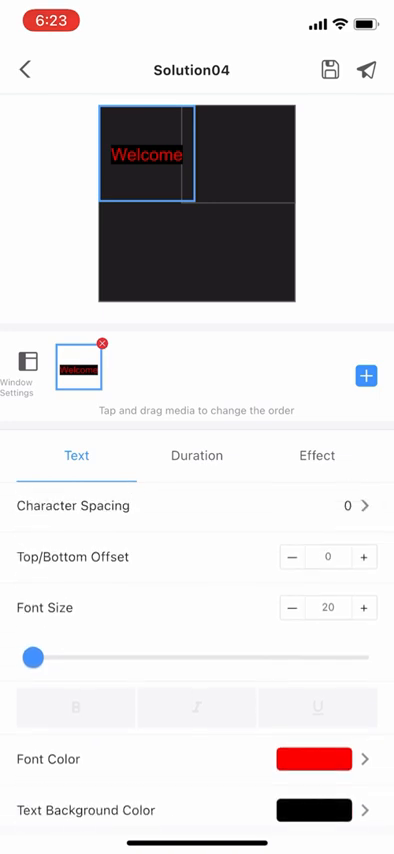
left_click(364, 556)
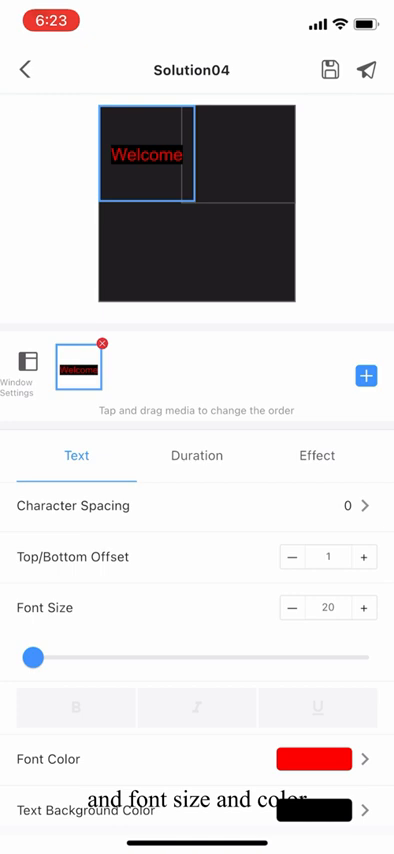
left_click(364, 556)
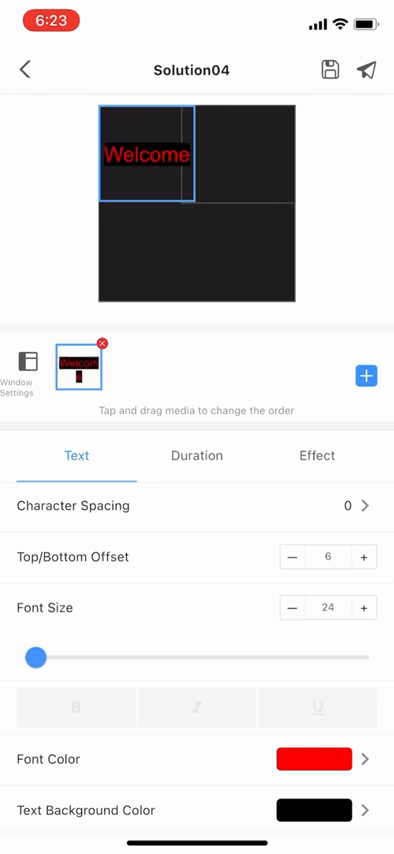
left_click(366, 608)
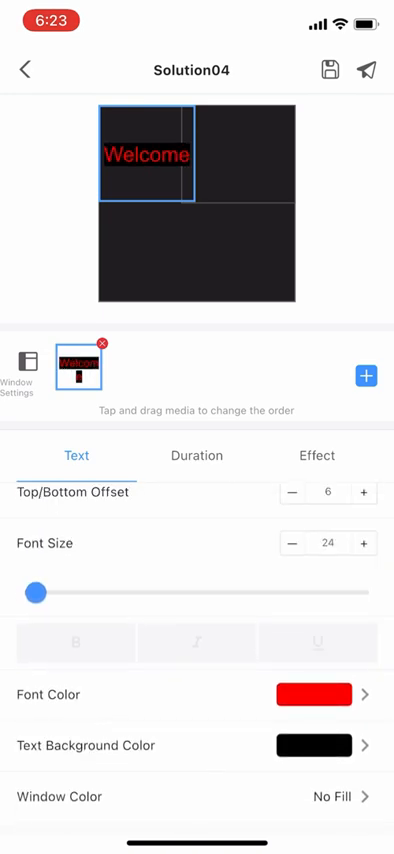
left_click_drag(38, 592, 76, 604)
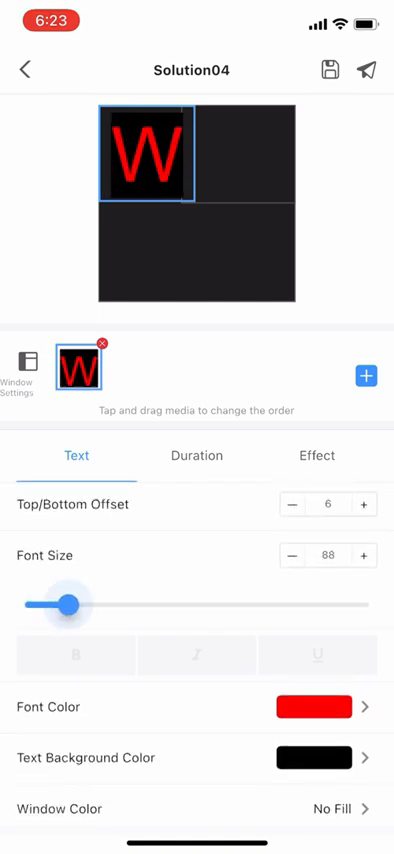
left_click_drag(66, 604, 28, 604)
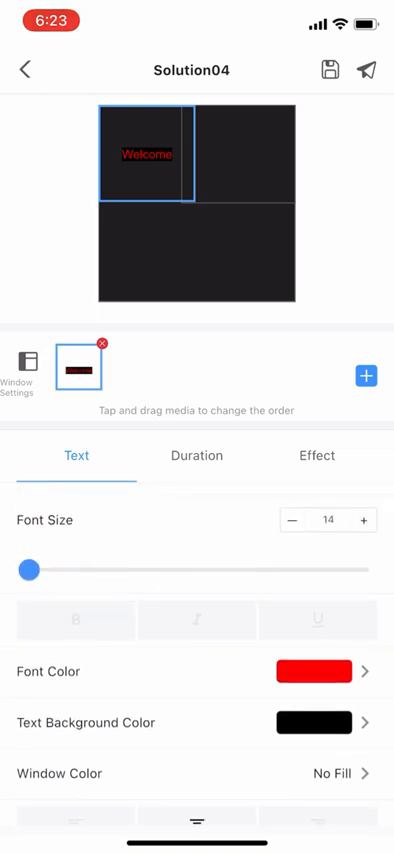
Set the Welcome text's play duration to 20 seconds.
left_click(196, 456)
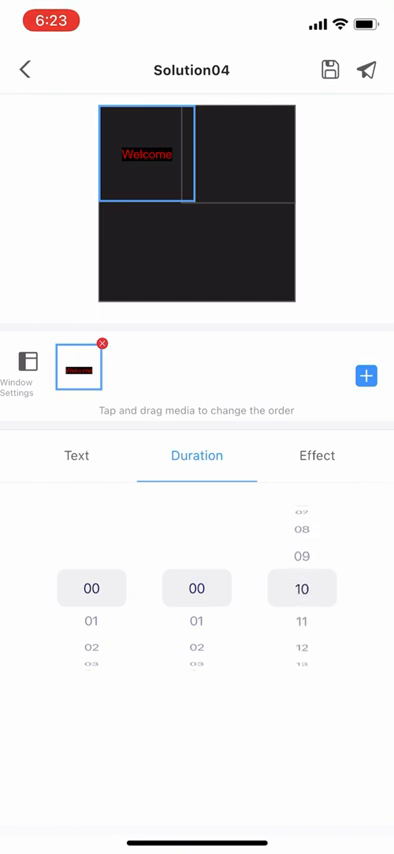
scroll("down", 3)
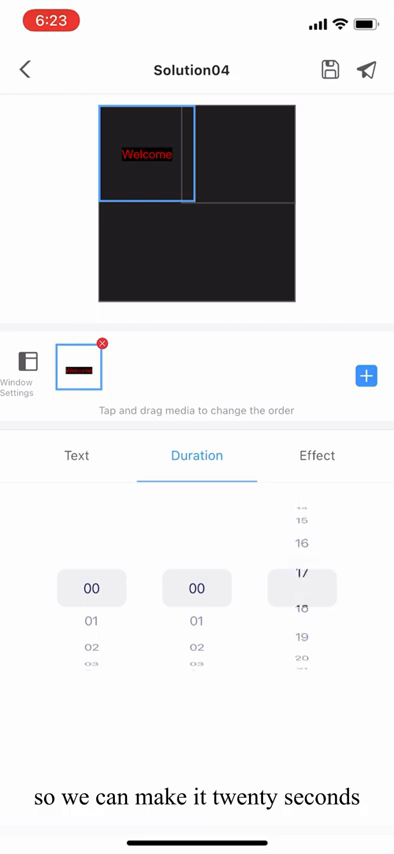
scroll("down", 3)
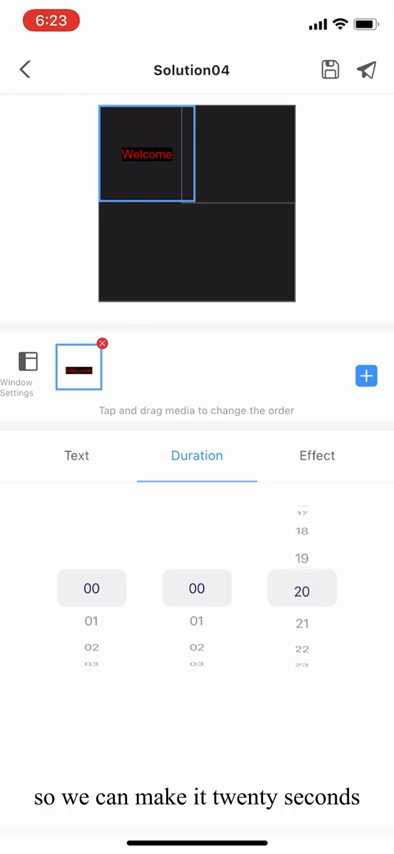
Give the Welcome text a Static effect and select the top-right window for new content.
left_click(316, 456)
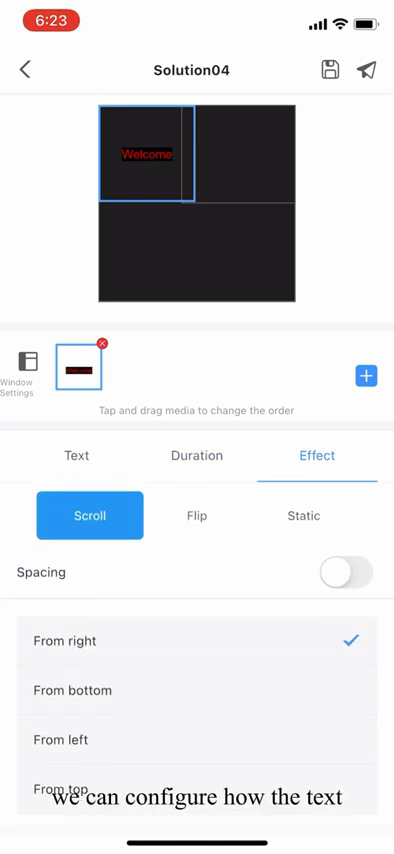
left_click(304, 516)
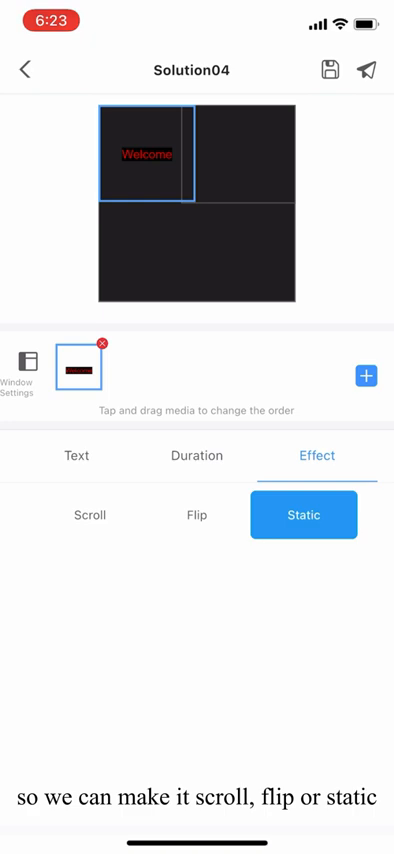
left_click(76, 456)
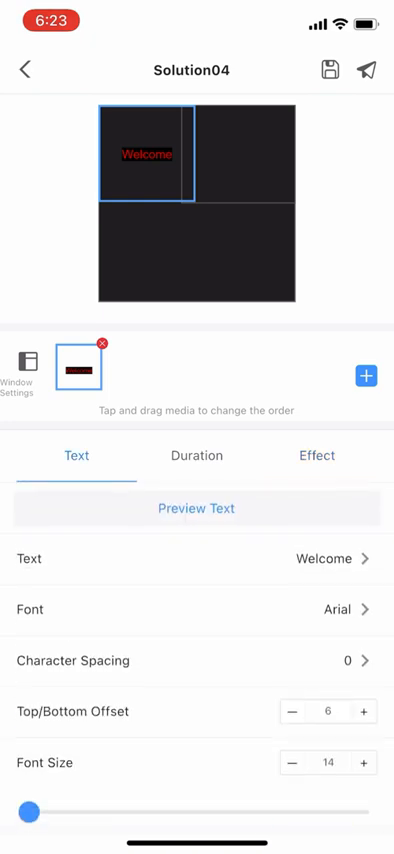
left_click(196, 508)
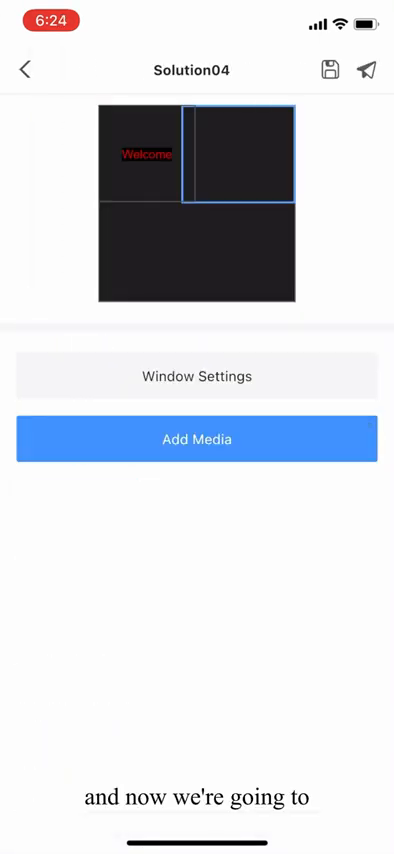
Add an Analog Clock to the top-right window and review its style options.
left_click(196, 440)
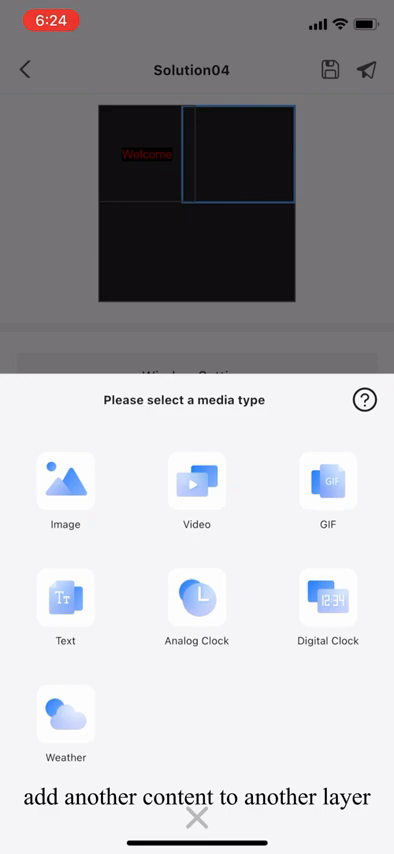
left_click(196, 608)
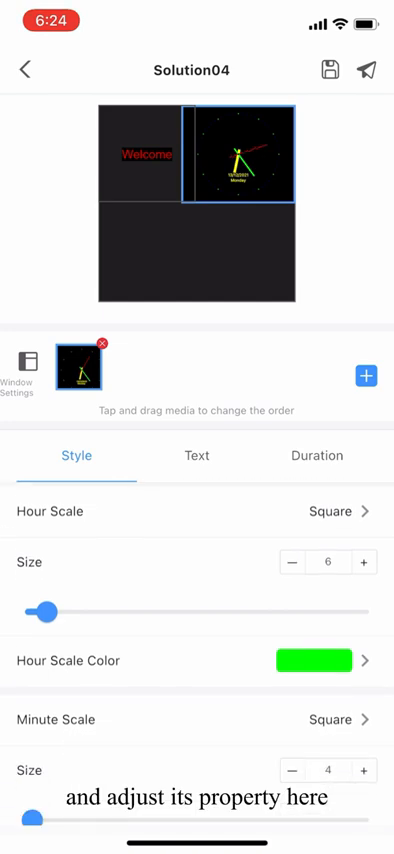
scroll("down", 3)
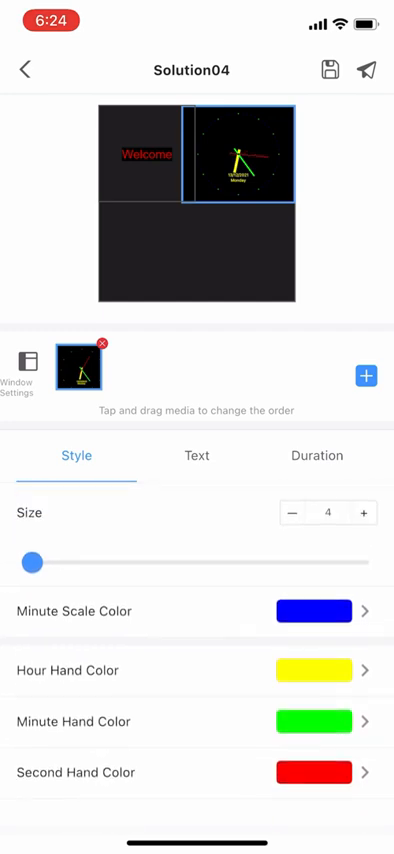
Review the clock's date text settings and set its duration to 15 seconds.
left_click(196, 456)
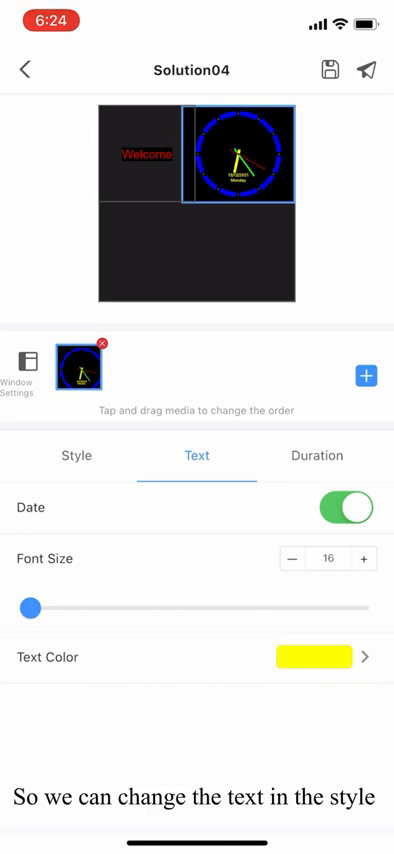
left_click(316, 456)
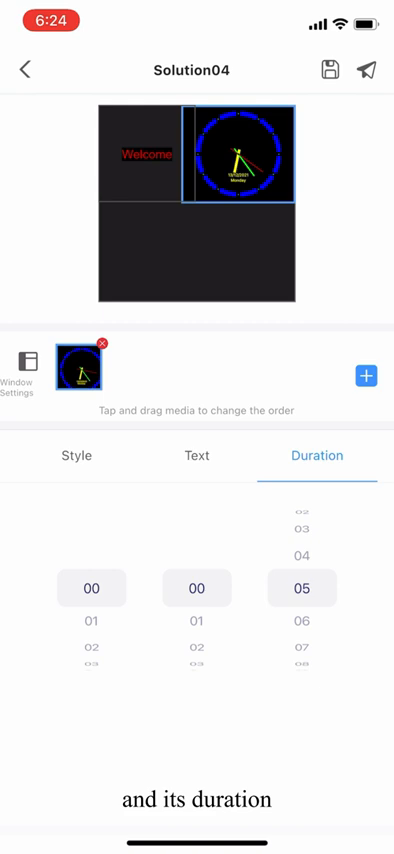
scroll("down", 3)
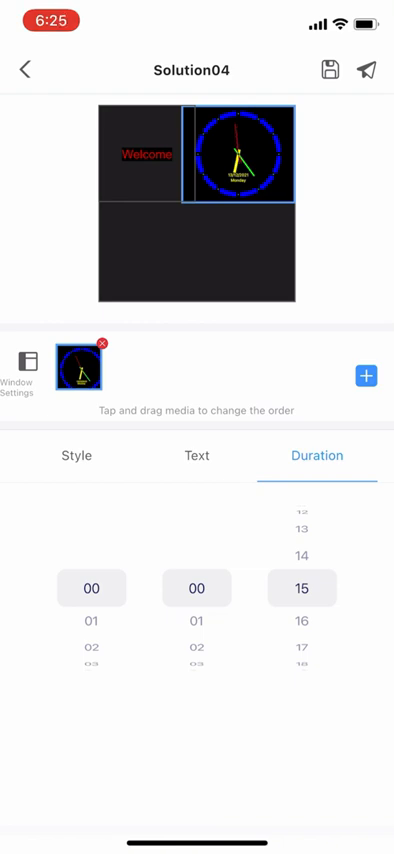
Publish Solution04 to the Taurus player so the Playback list shows it playing.
left_click(20, 68)
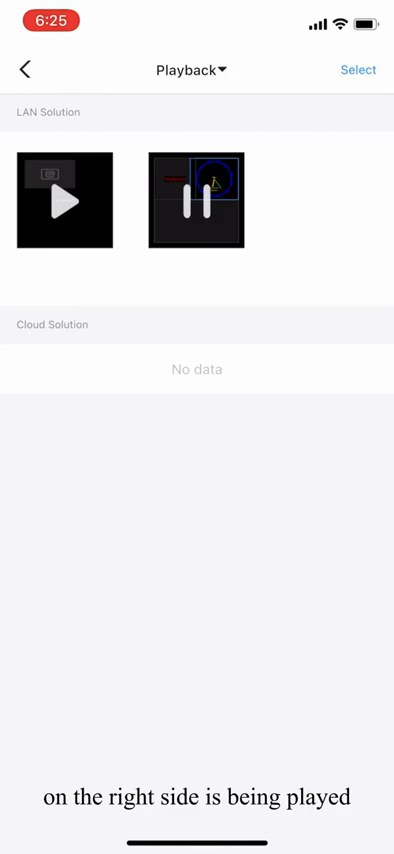
Pause Solution04's playback and play the other solution instead.
left_click(196, 200)
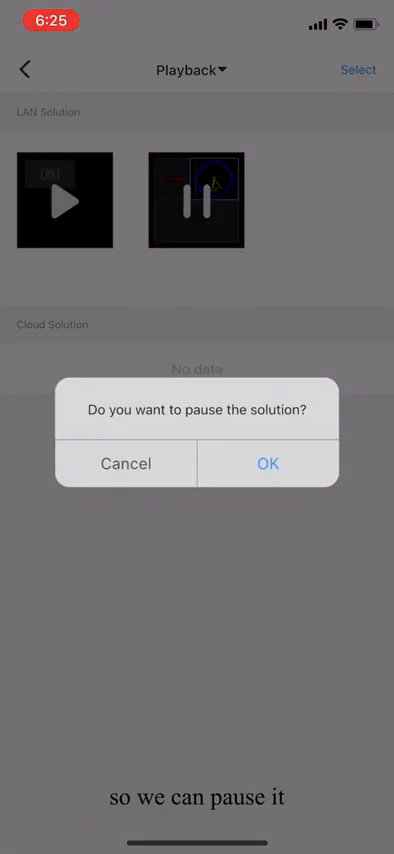
left_click(268, 464)
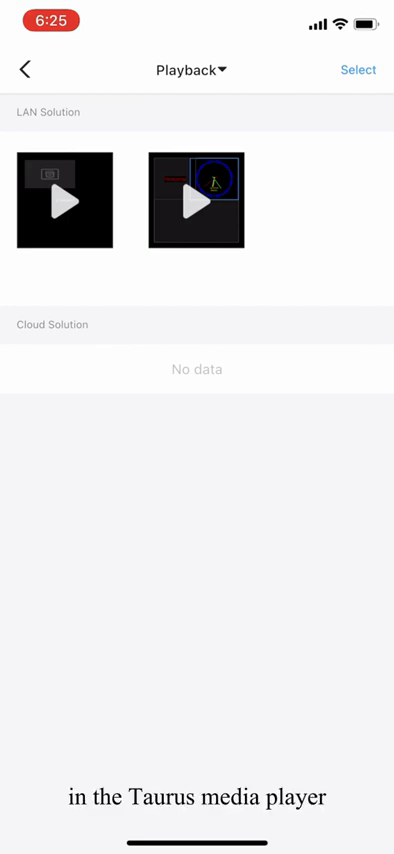
left_click(64, 200)
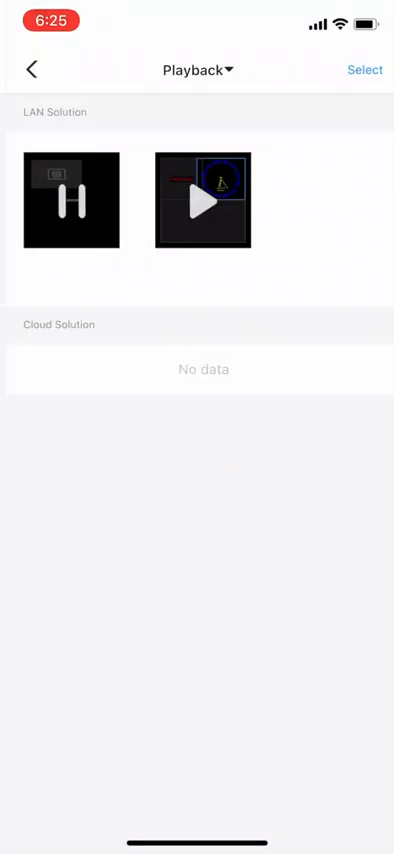
Return to the local devices list and show the local solutions, now four.
left_click(28, 68)
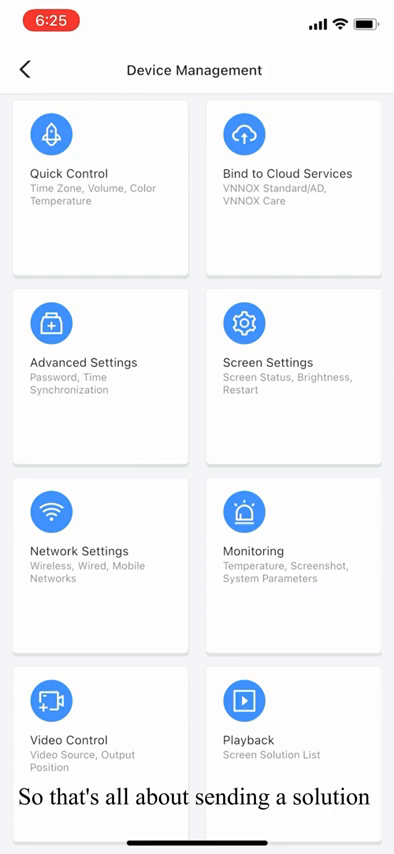
left_click(20, 68)
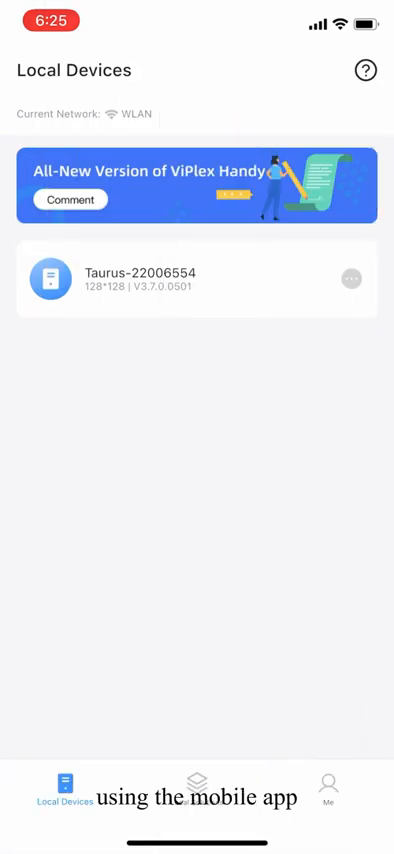
left_click(196, 788)
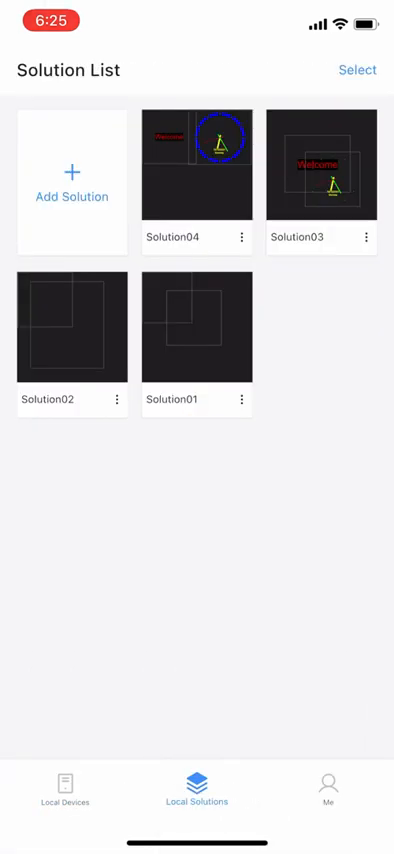